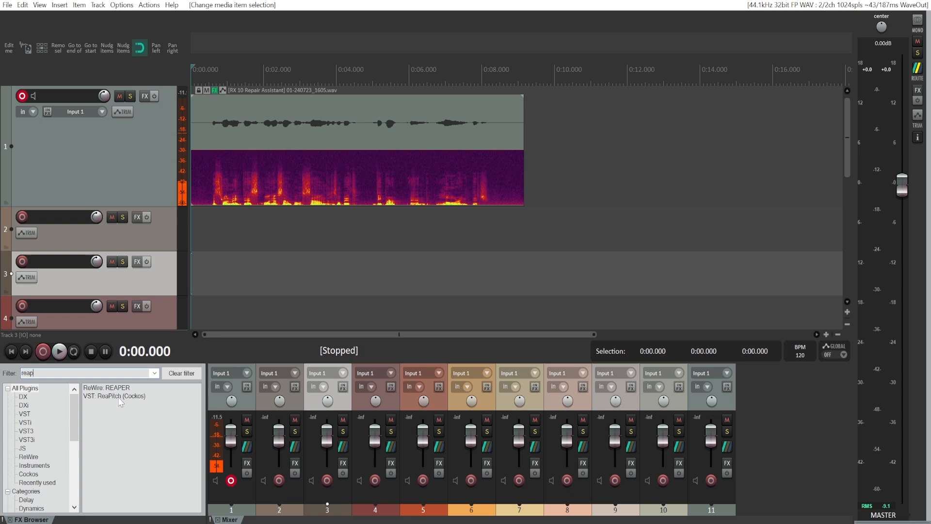
Add ReaPitch to the voice item after RX 10 Repair Assistant, toggle its bypass, and play the item.
{"action": "double_click", "coordinate": [114, 396]}
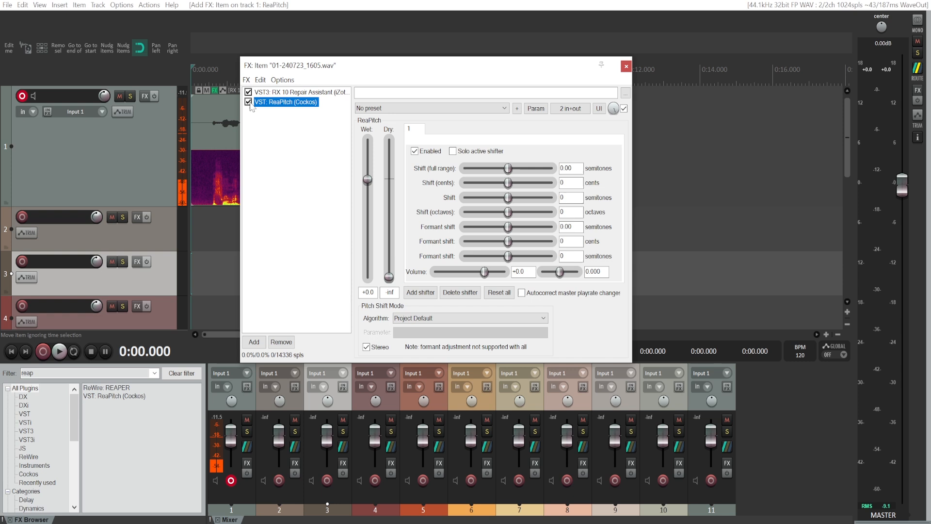
{"action": "left_click", "coordinate": [249, 103]}
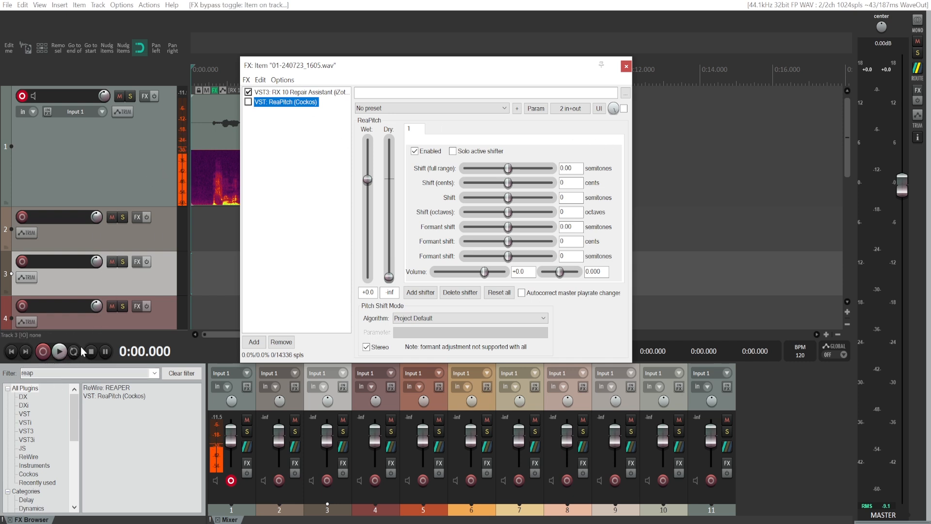
{"action": "left_click", "coordinate": [58, 351]}
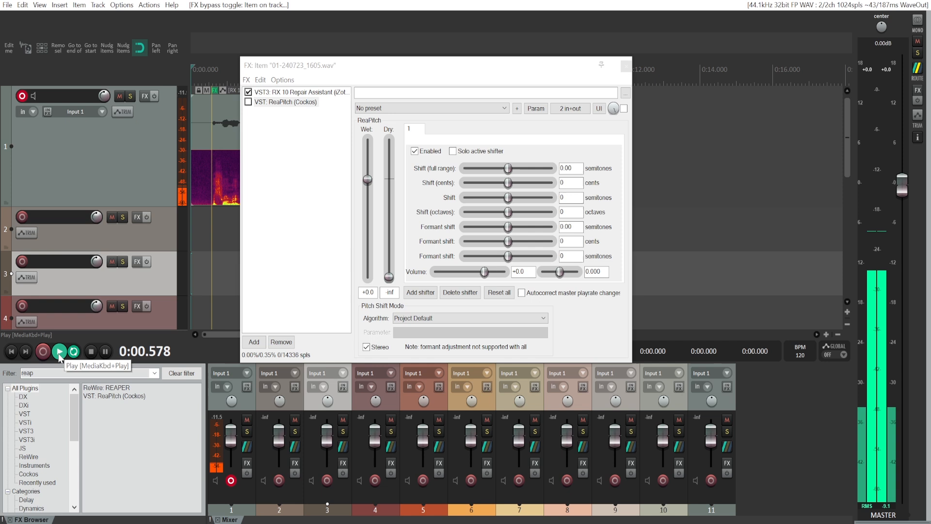
{"action": "left_click", "coordinate": [59, 351]}
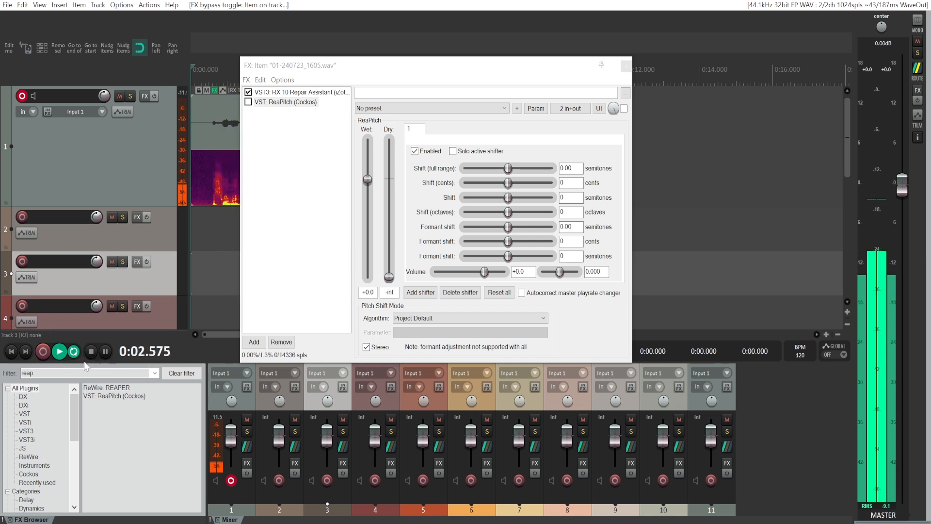
{"action": "left_click", "coordinate": [105, 351]}
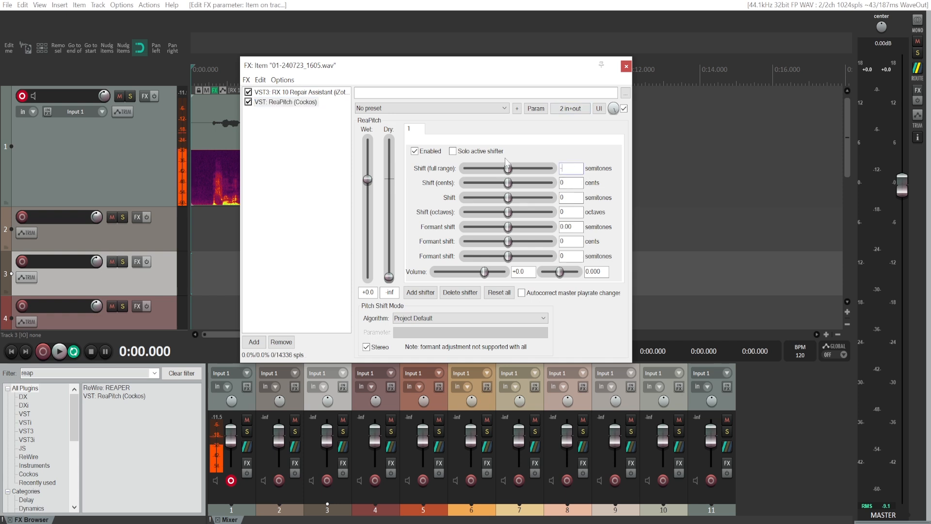
Set ReaPitch's full-range shift to 2 semitones and play back the voice item.
{"action": "left_click_drag", "start_coordinate": [507, 168], "coordinate": [481, 168]}
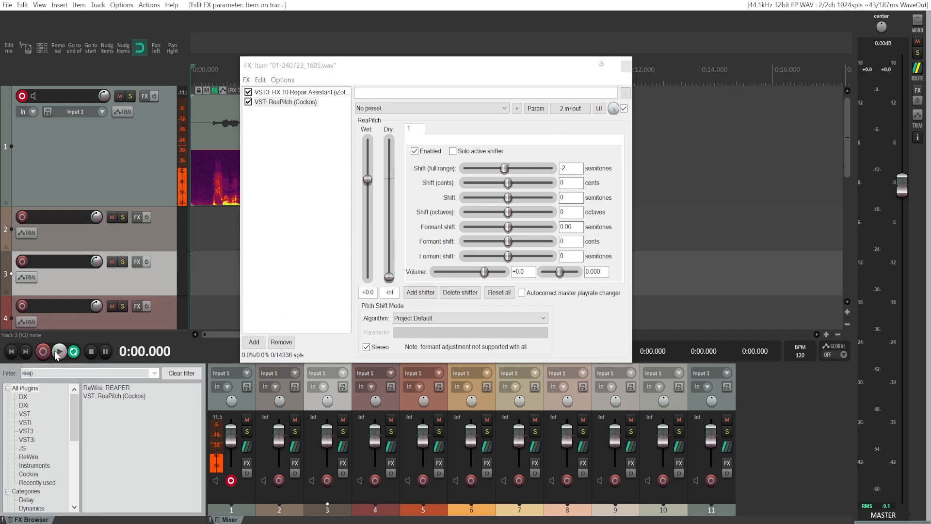
{"action": "left_click", "coordinate": [58, 351]}
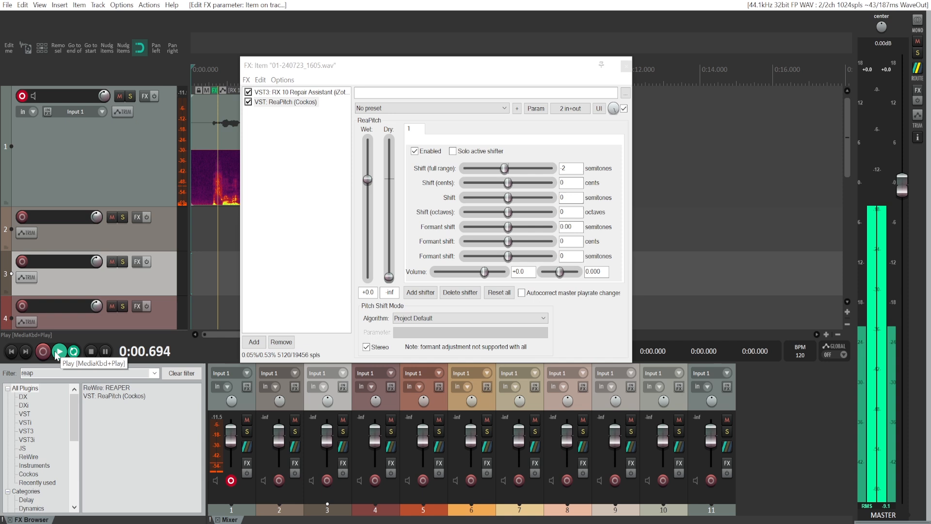
{"action": "left_click", "coordinate": [58, 351]}
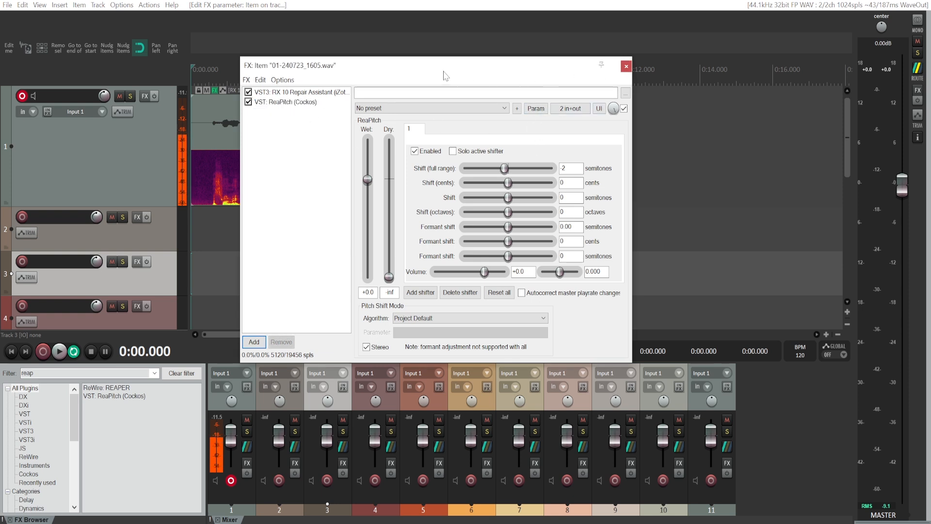
{"action": "mouse_move", "coordinate": [386, 42]}
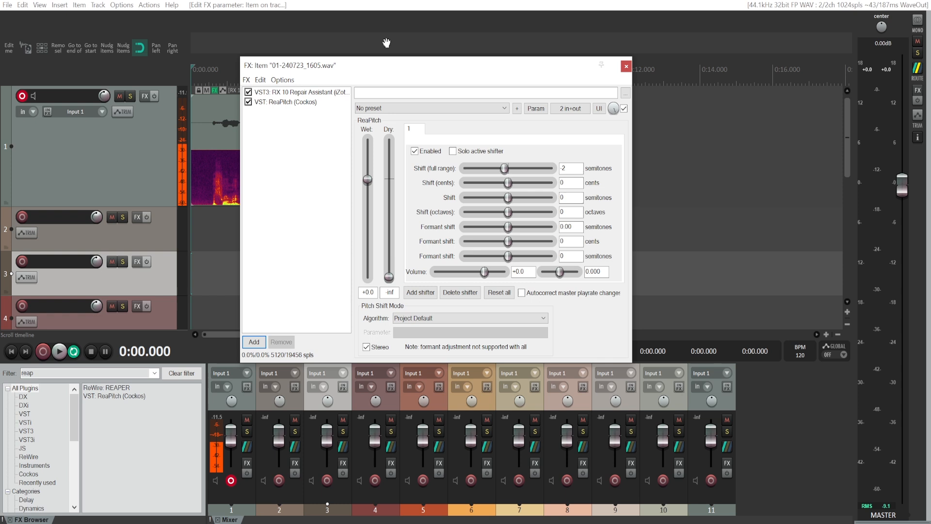
Swap ReaPitch for ReaEQ on the voice item and reset ReaEQ to factory default.
{"action": "left_click", "coordinate": [286, 101]}
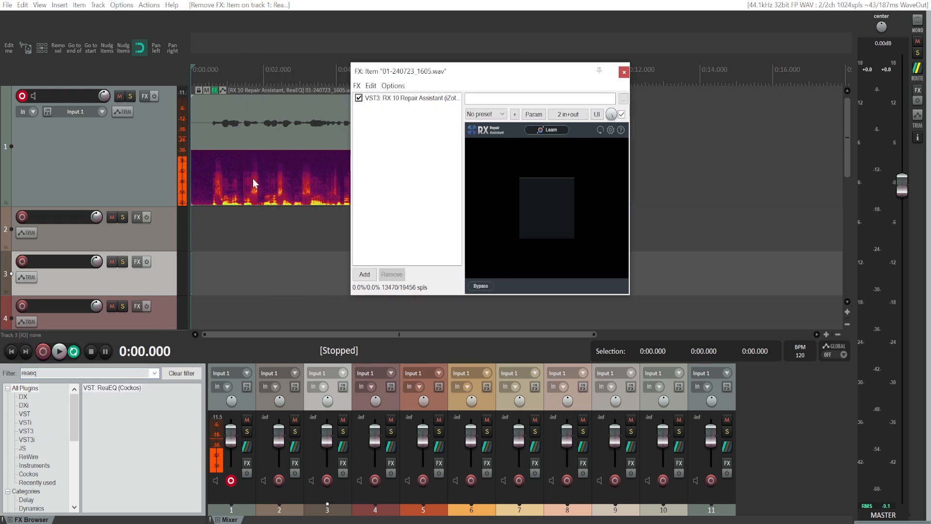
{"action": "left_click", "coordinate": [364, 273]}
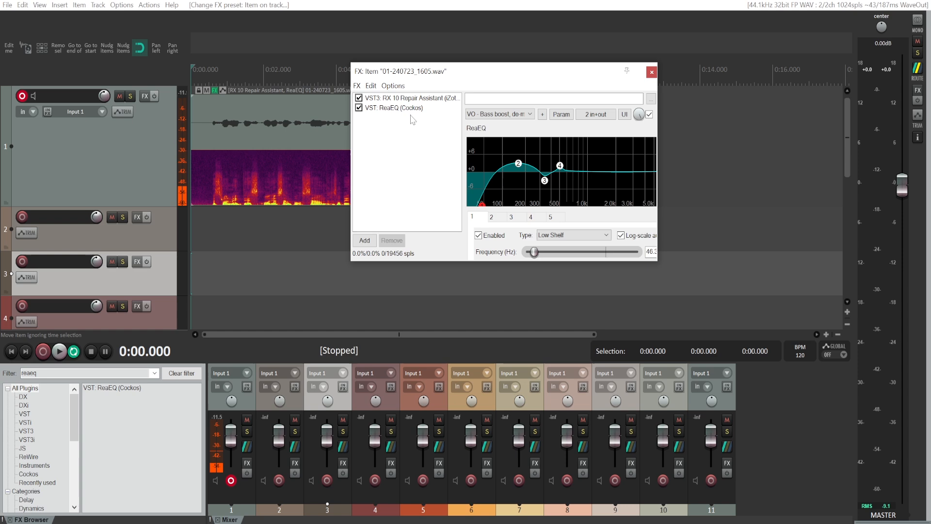
{"action": "left_click", "coordinate": [500, 114]}
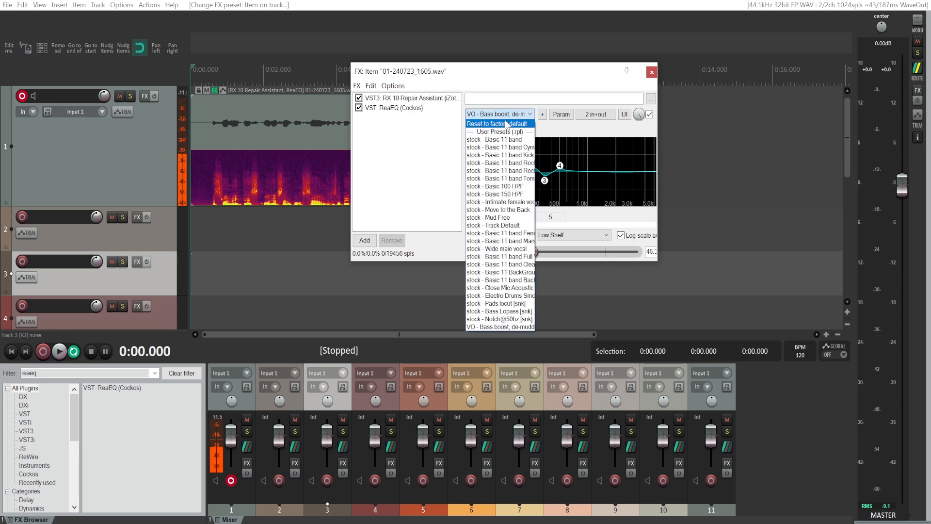
{"action": "left_click", "coordinate": [497, 123]}
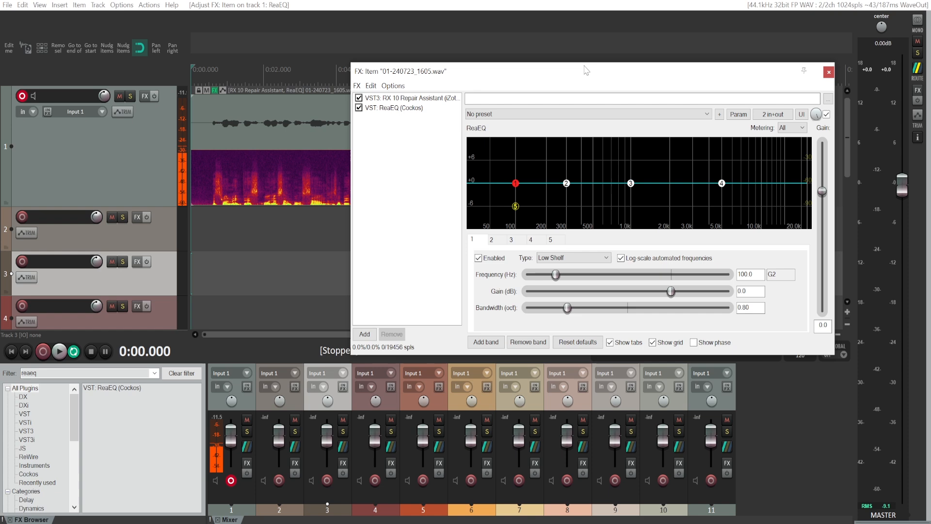
Enlarge the FX window and drag the low shelf down to cut about 9 dB at 32 Hz.
{"action": "left_click_drag", "start_coordinate": [583, 71], "coordinate": [481, 50]}
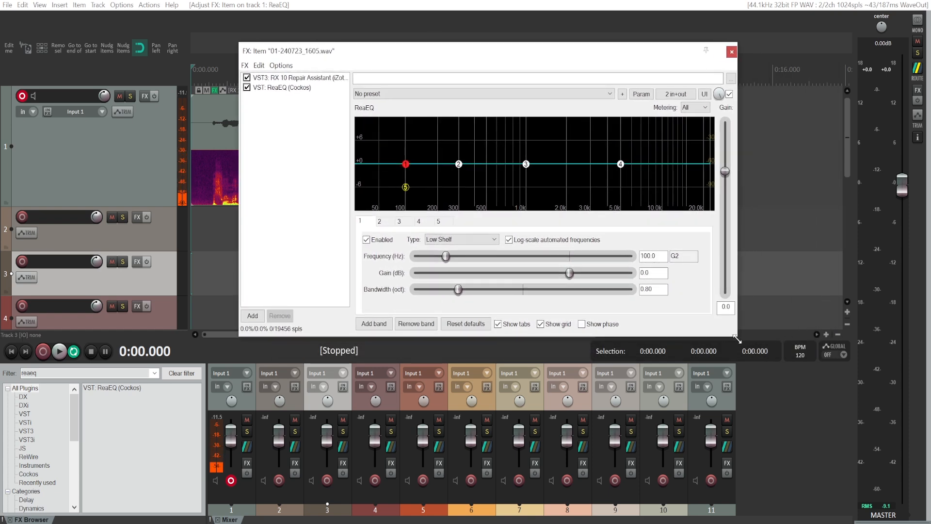
{"action": "mouse_move", "coordinate": [406, 165]}
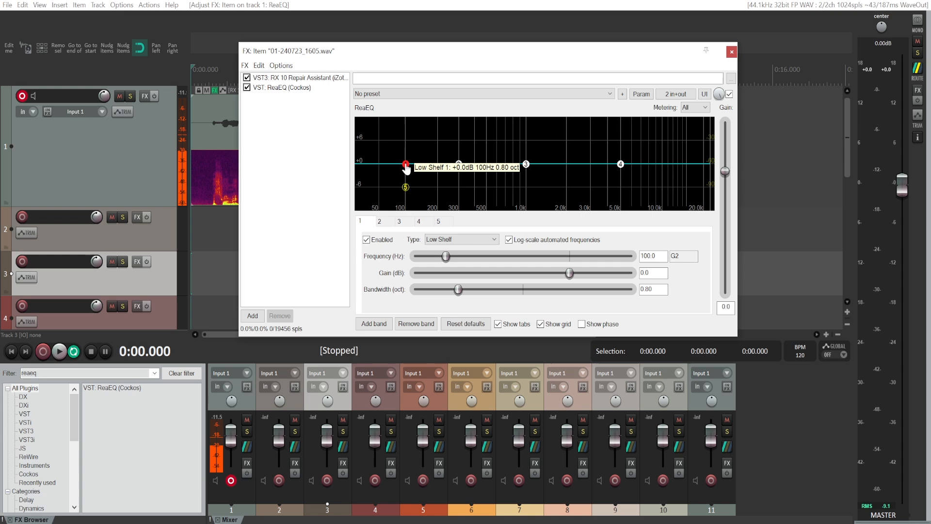
{"action": "left_click_drag", "start_coordinate": [406, 164], "coordinate": [366, 200]}
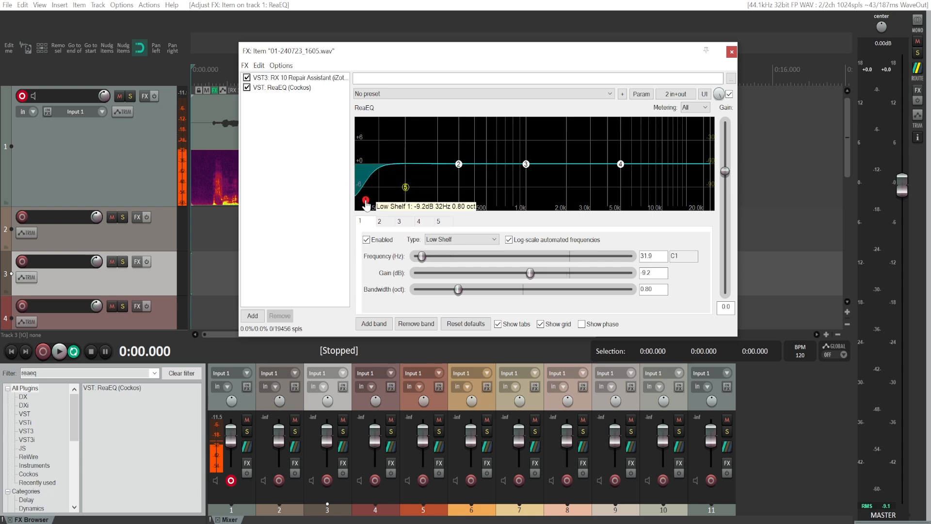
{"action": "left_click_drag", "start_coordinate": [365, 201], "coordinate": [365, 211]}
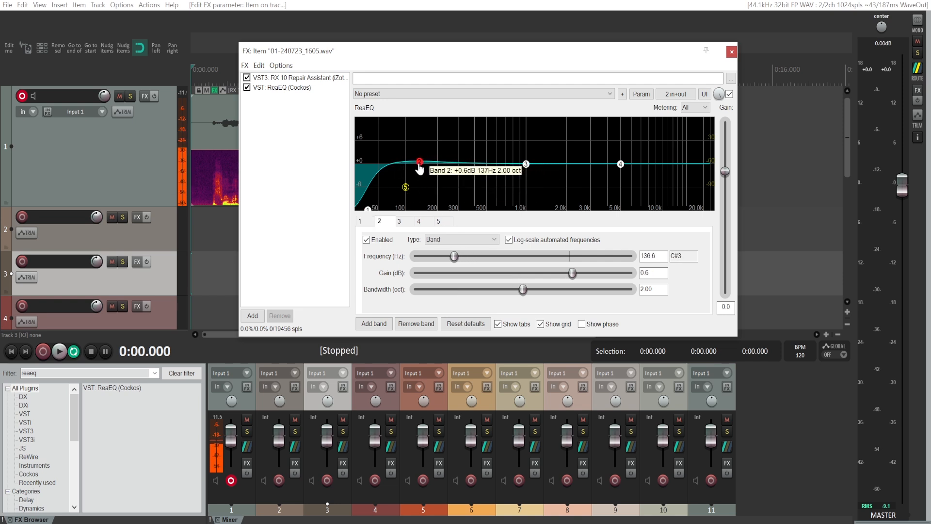
Shape band 2 into a +2.8 dB boost near 150 Hz with 1.21-octave bandwidth.
{"action": "left_click_drag", "start_coordinate": [419, 162], "coordinate": [425, 160]}
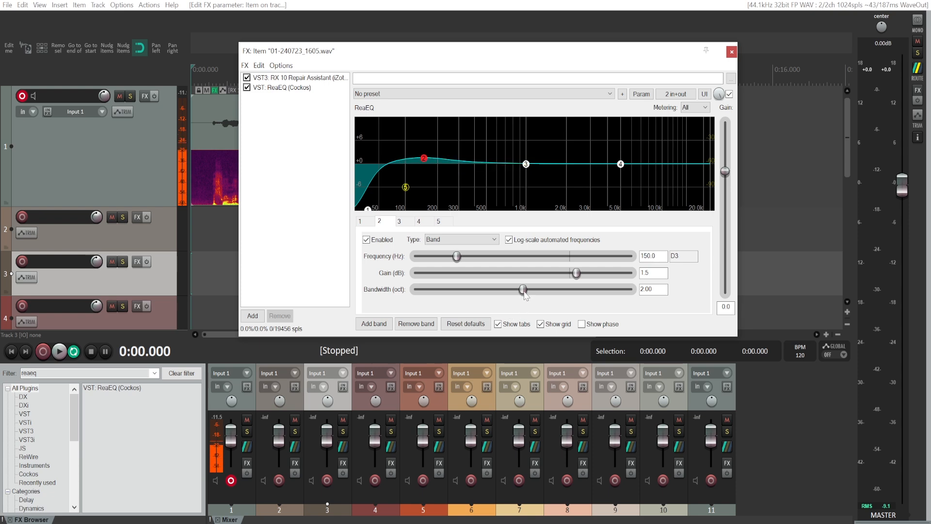
{"action": "left_click_drag", "start_coordinate": [523, 289], "coordinate": [488, 289]}
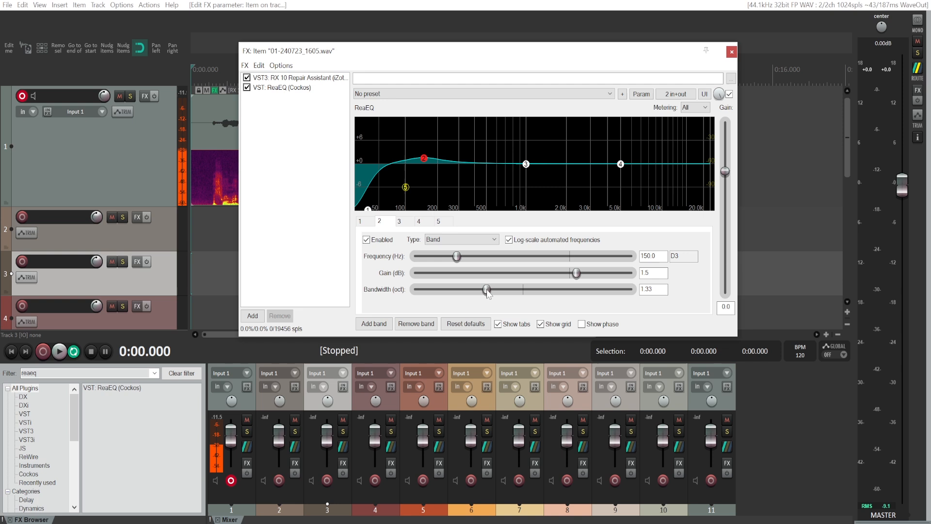
{"action": "left_click_drag", "start_coordinate": [487, 289], "coordinate": [481, 289]}
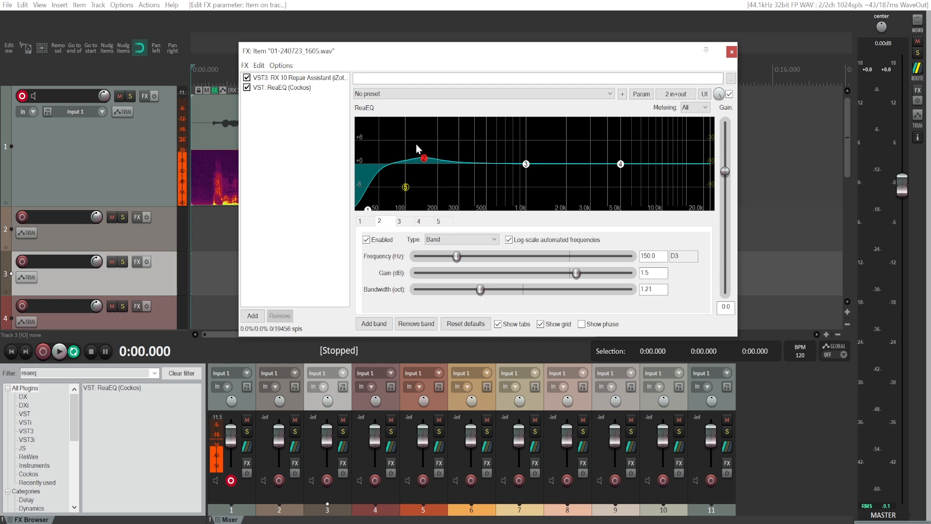
{"action": "left_click_drag", "start_coordinate": [425, 159], "coordinate": [424, 161]}
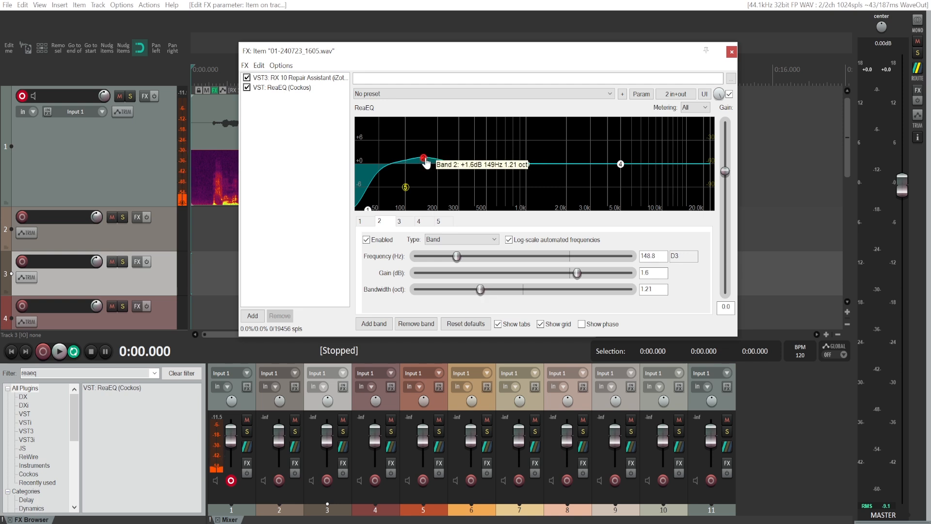
{"action": "left_click_drag", "start_coordinate": [423, 160], "coordinate": [427, 158]}
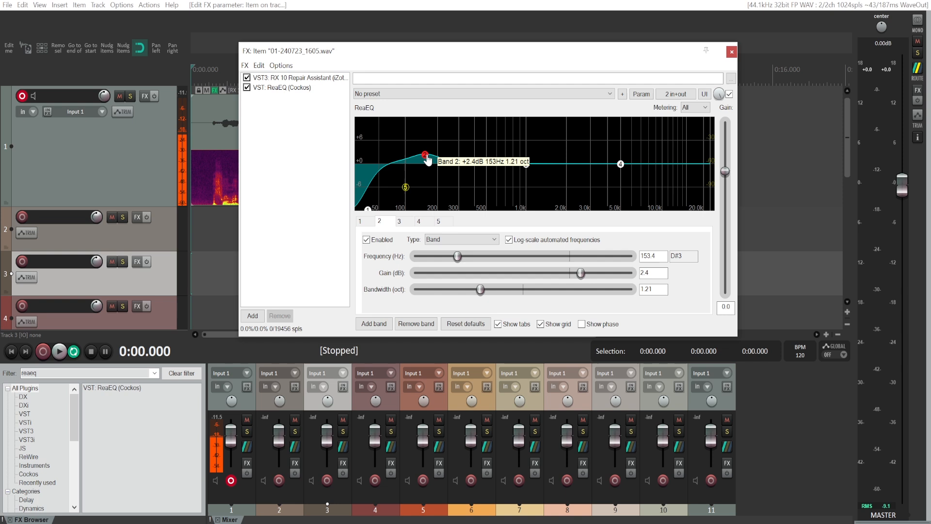
{"action": "left_click_drag", "start_coordinate": [427, 159], "coordinate": [426, 156]}
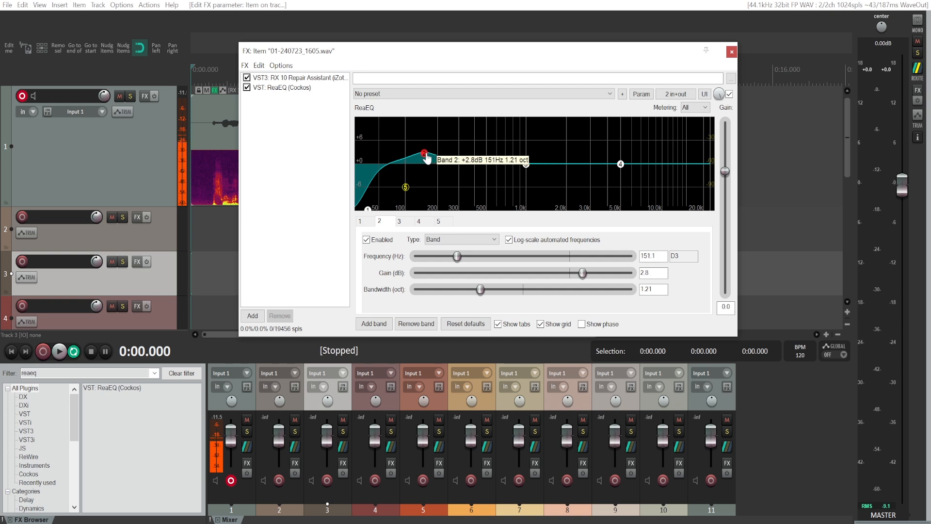
{"action": "left_click_drag", "start_coordinate": [426, 156], "coordinate": [427, 156]}
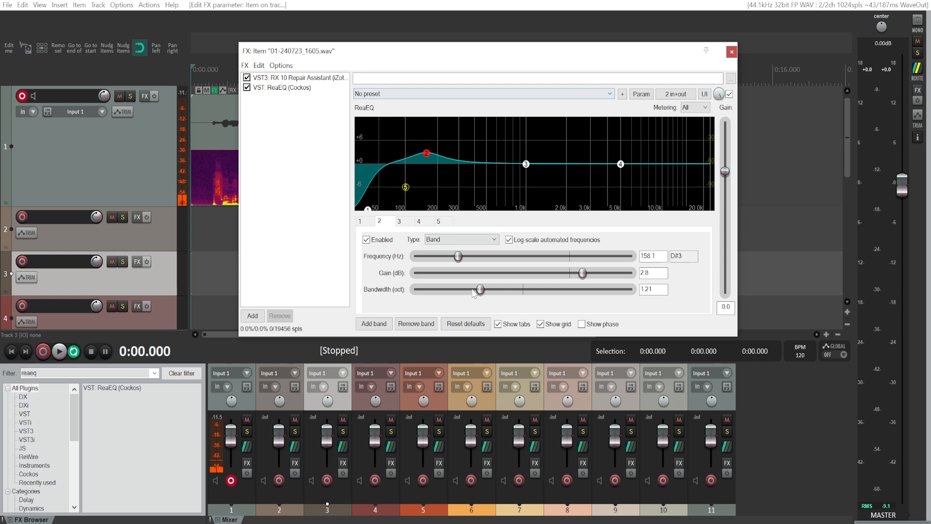
{"action": "left_click_drag", "start_coordinate": [479, 289], "coordinate": [471, 289]}
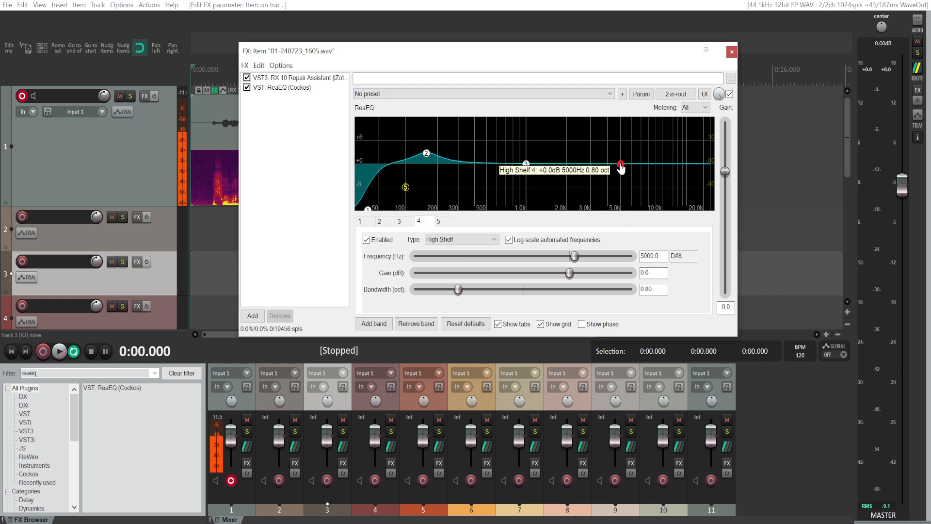
Set the band 4 high shelf to about -11.5 dB at 17.3 kHz.
{"action": "left_click_drag", "start_coordinate": [621, 165], "coordinate": [701, 214]}
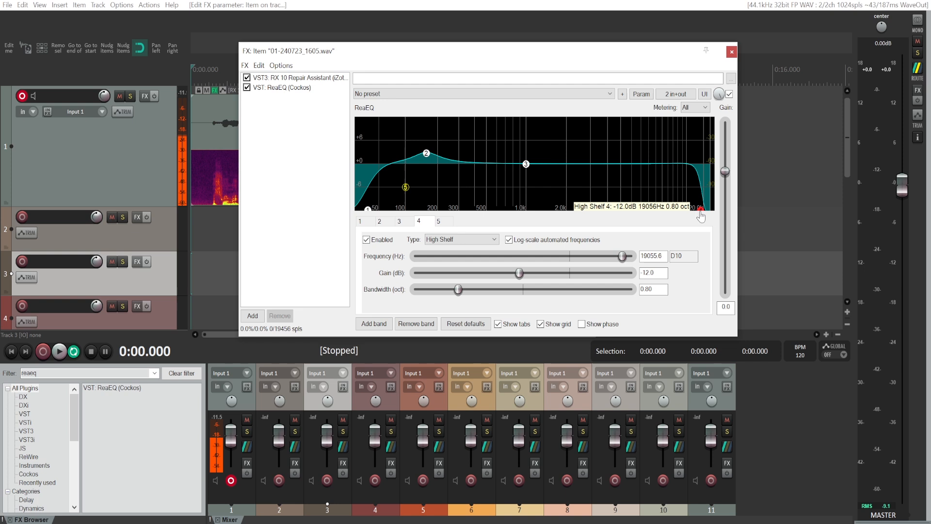
{"action": "left_click_drag", "start_coordinate": [704, 210], "coordinate": [700, 206]}
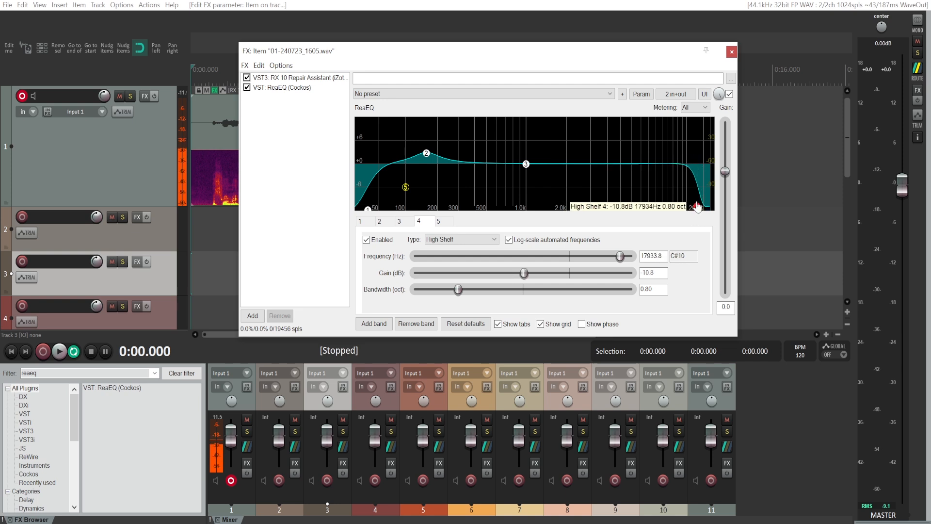
{"action": "left_click_drag", "start_coordinate": [698, 207], "coordinate": [692, 208]}
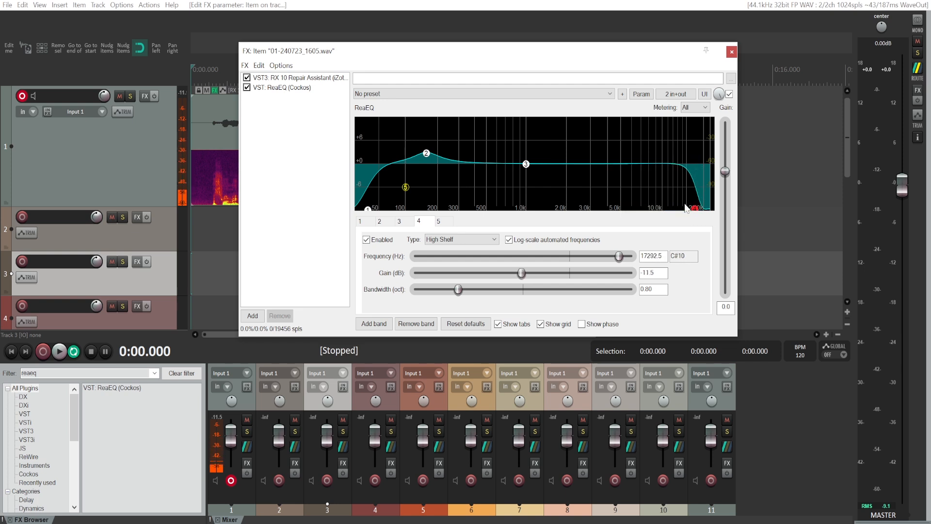
{"action": "left_click", "coordinate": [627, 164]}
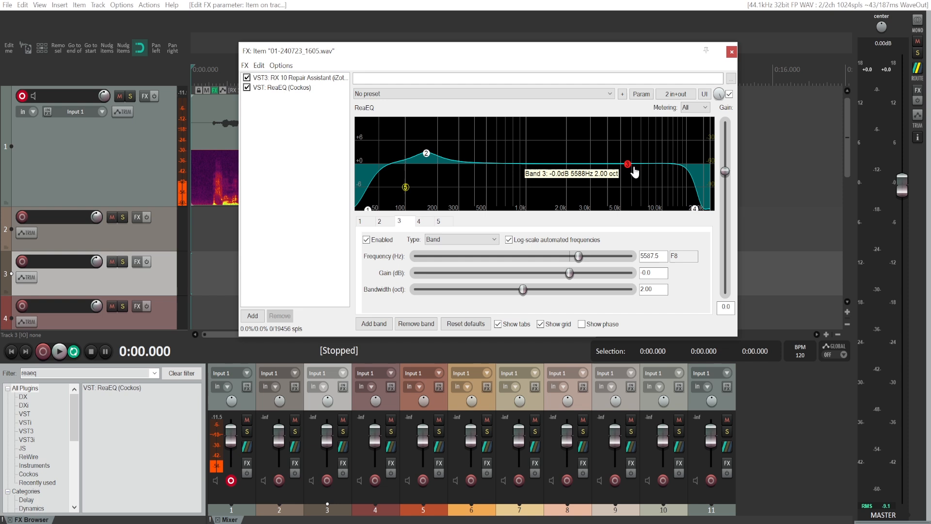
Move band 3 to about 6.8 kHz and pull it down to -1.7 dB.
{"action": "left_click_drag", "start_coordinate": [627, 164], "coordinate": [639, 165]}
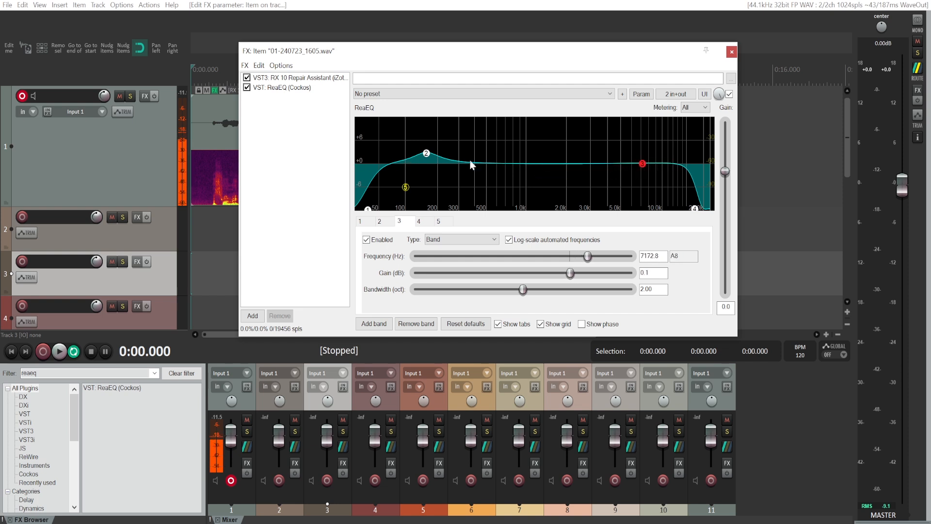
{"action": "mouse_move", "coordinate": [432, 164]}
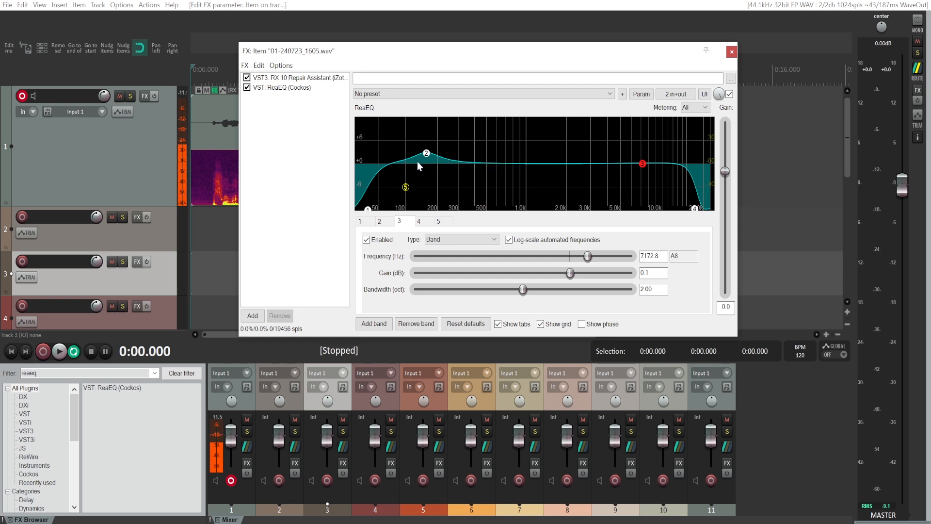
{"action": "mouse_move", "coordinate": [653, 170]}
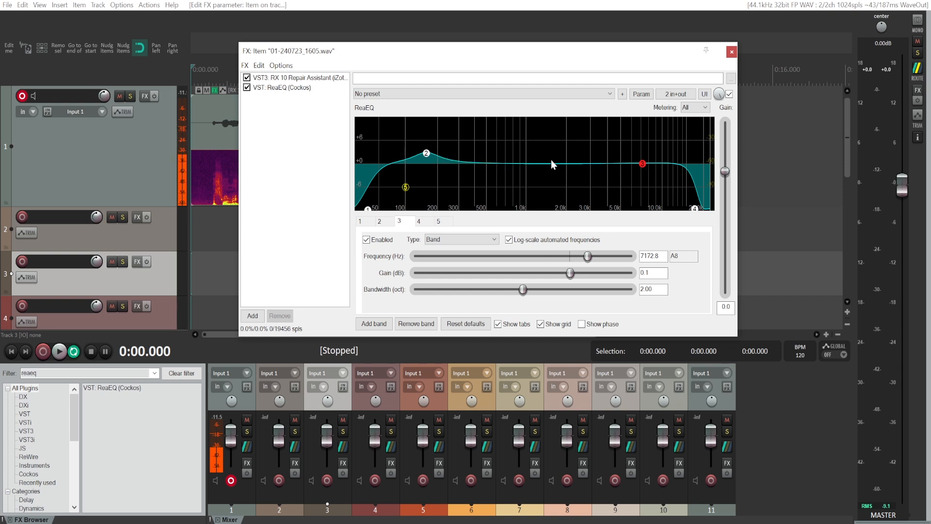
{"action": "mouse_move", "coordinate": [475, 176]}
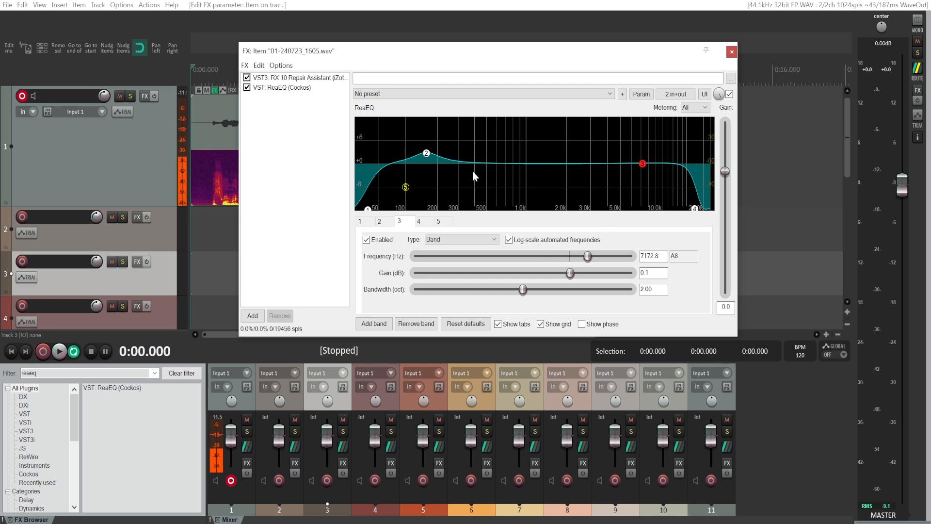
{"action": "mouse_move", "coordinate": [453, 170]}
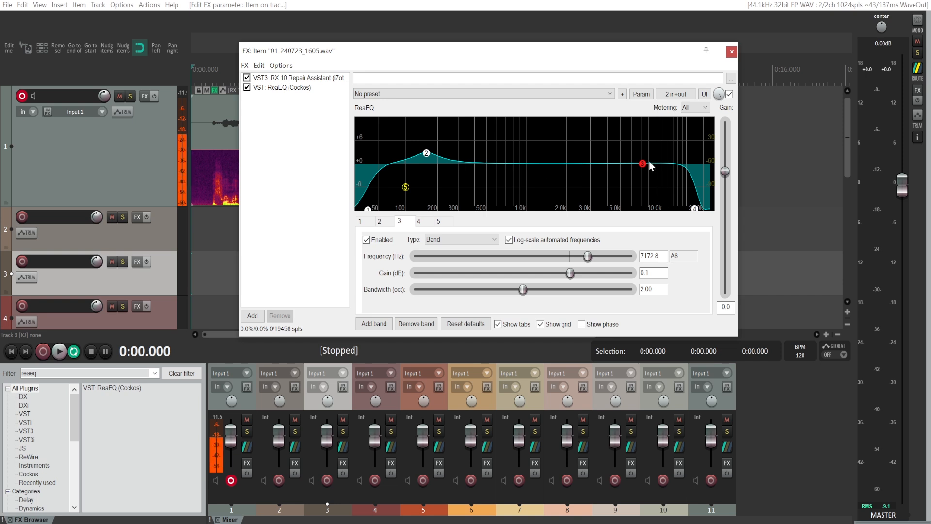
{"action": "left_click_drag", "start_coordinate": [643, 164], "coordinate": [643, 172]}
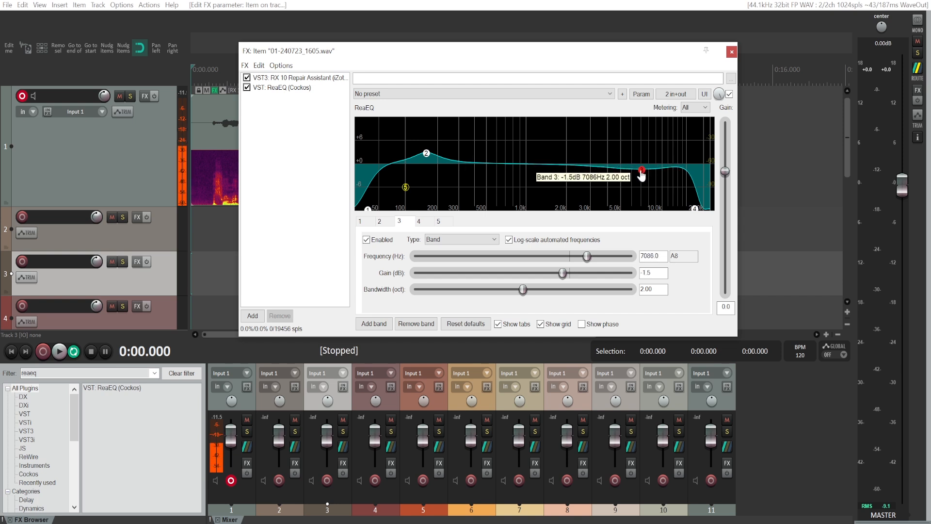
{"action": "left_click_drag", "start_coordinate": [641, 171], "coordinate": [640, 173]}
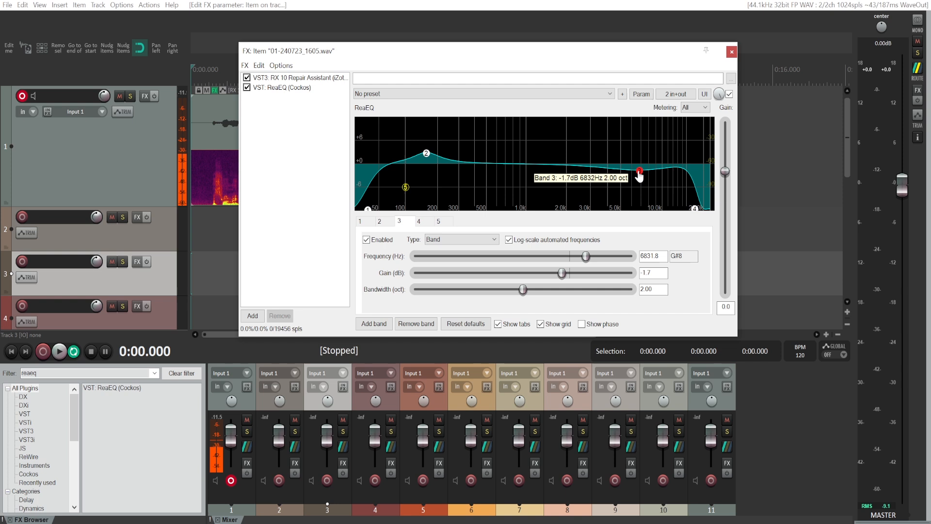
{"action": "mouse_move", "coordinate": [515, 172]}
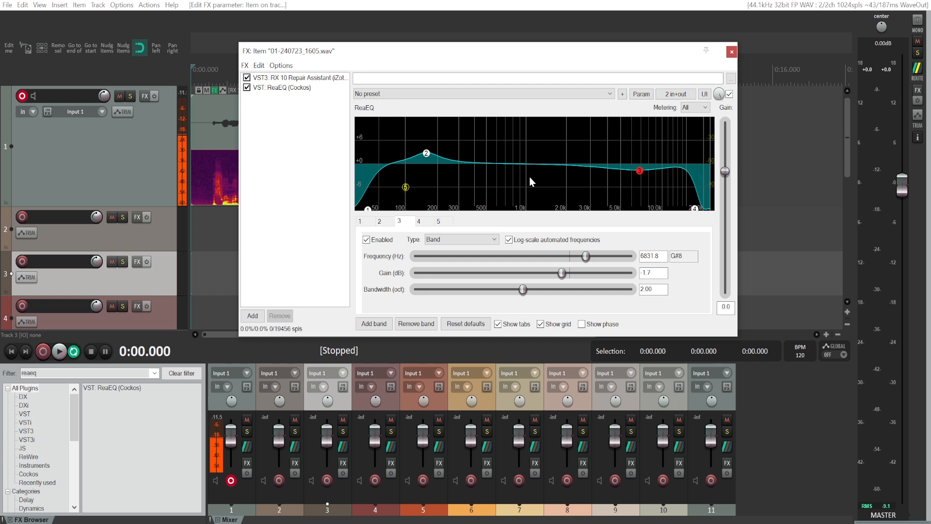
{"action": "mouse_move", "coordinate": [433, 171]}
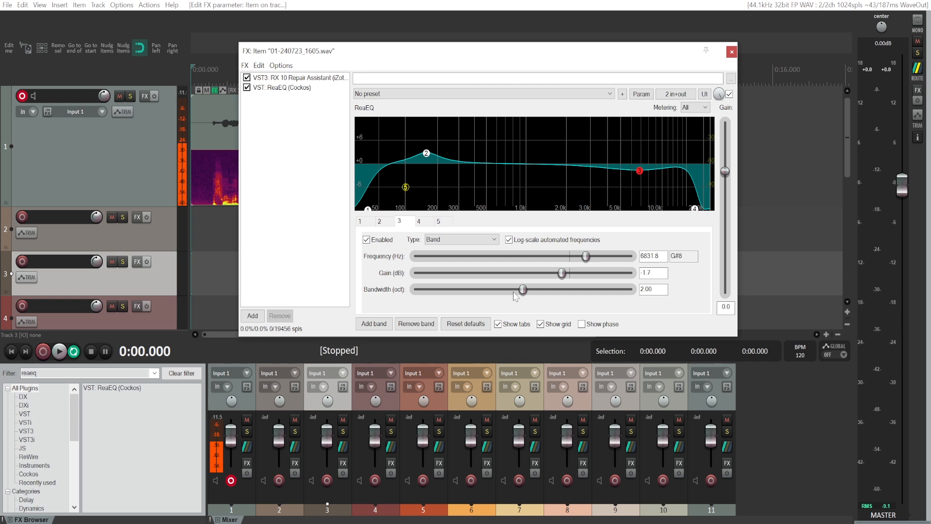
Set band 3's bandwidth to about 0.84 octaves.
{"action": "left_click_drag", "start_coordinate": [523, 289], "coordinate": [481, 289]}
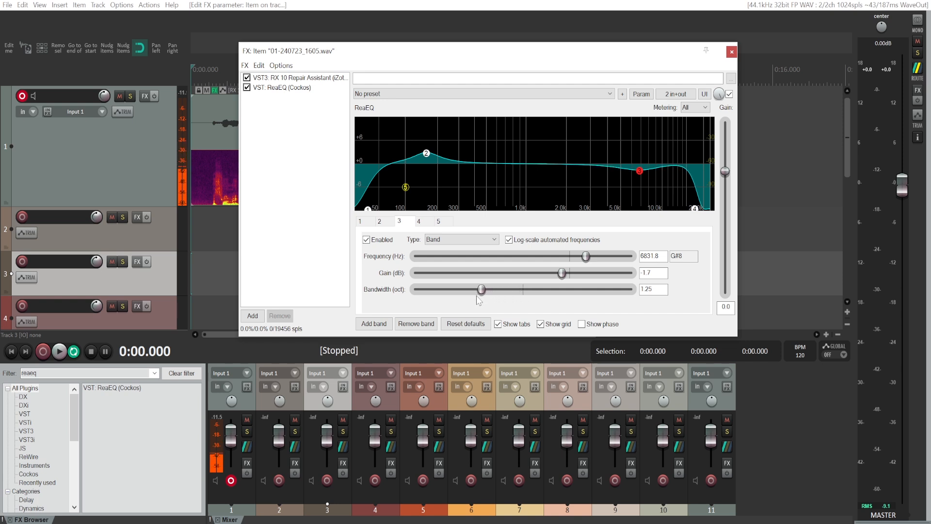
{"action": "left_click_drag", "start_coordinate": [481, 289], "coordinate": [455, 289]}
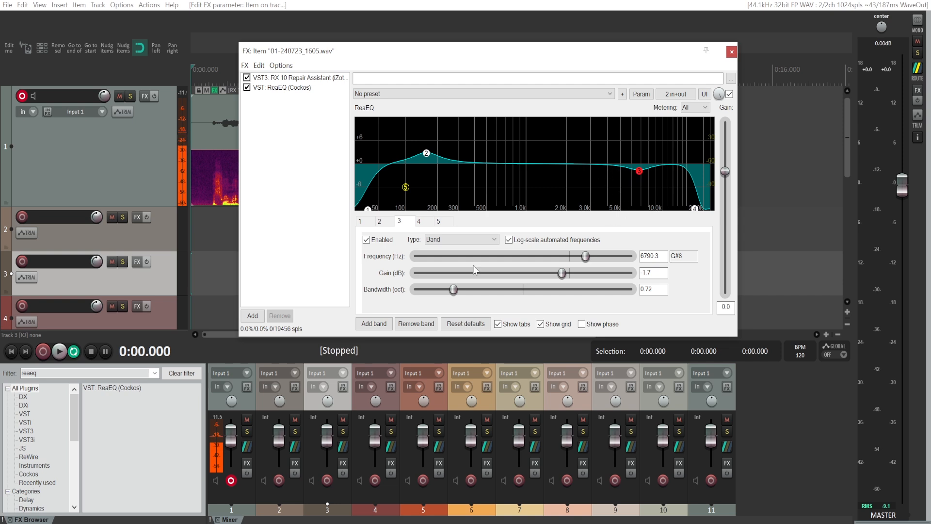
{"action": "left_click_drag", "start_coordinate": [452, 289], "coordinate": [460, 290]}
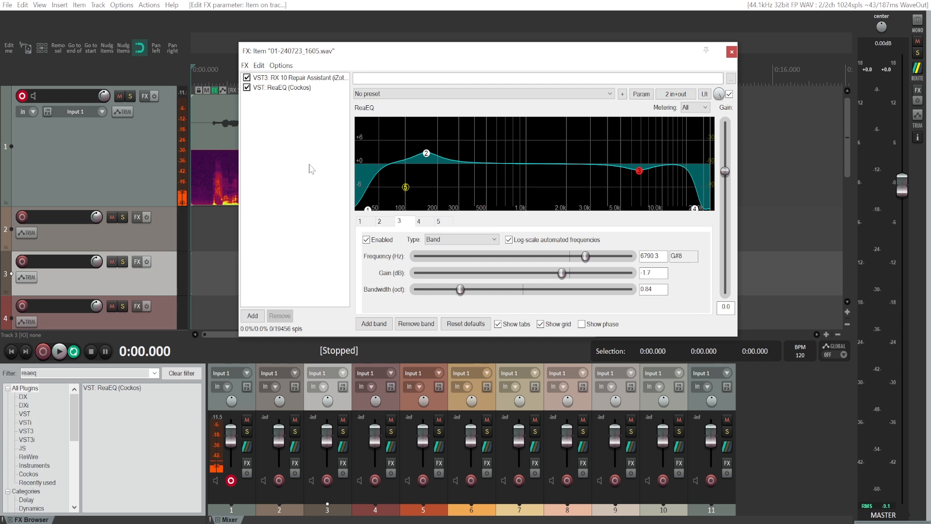
{"action": "left_click", "coordinate": [426, 153]}
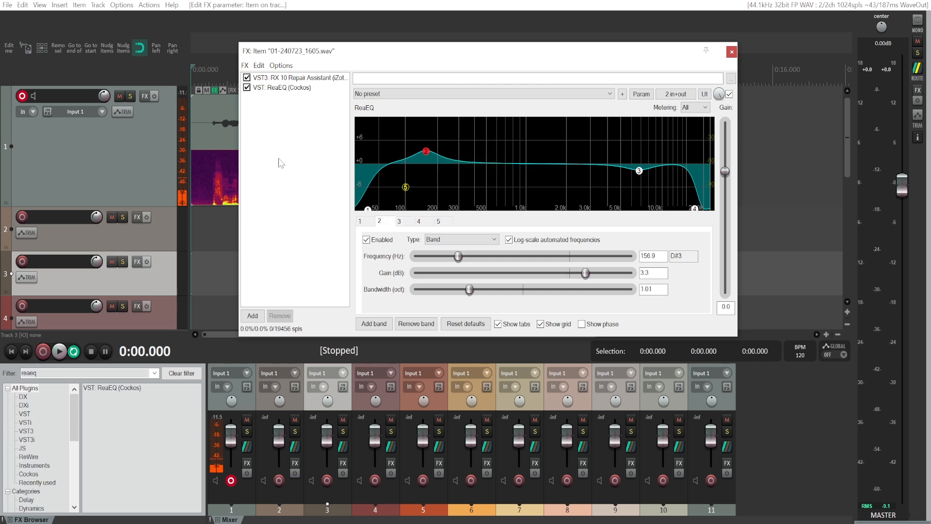
{"action": "left_click", "coordinate": [246, 88]}
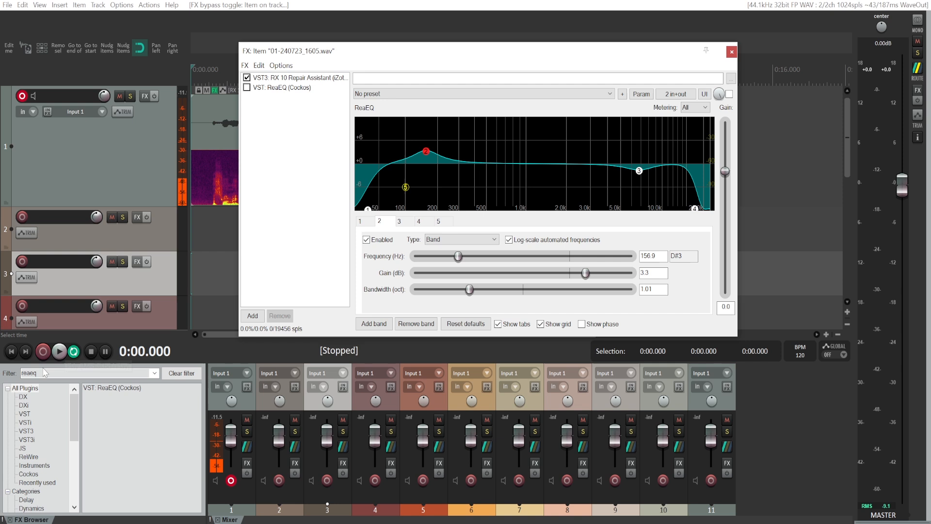
{"action": "left_click", "coordinate": [58, 351]}
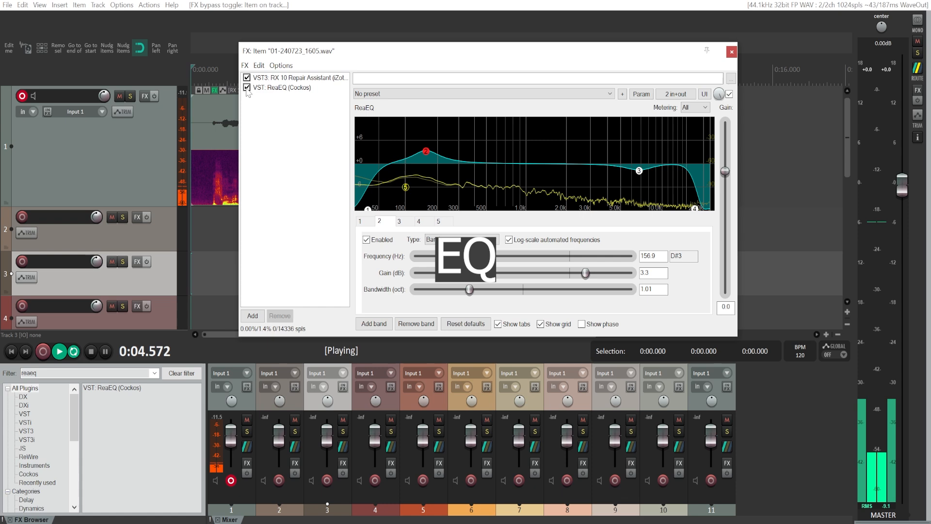
{"action": "left_click", "coordinate": [247, 88]}
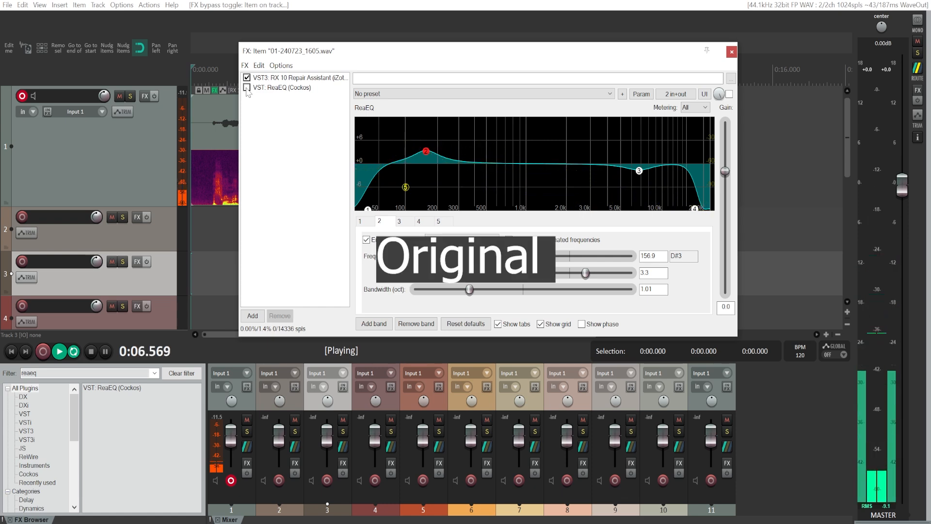
{"action": "left_click", "coordinate": [246, 88]}
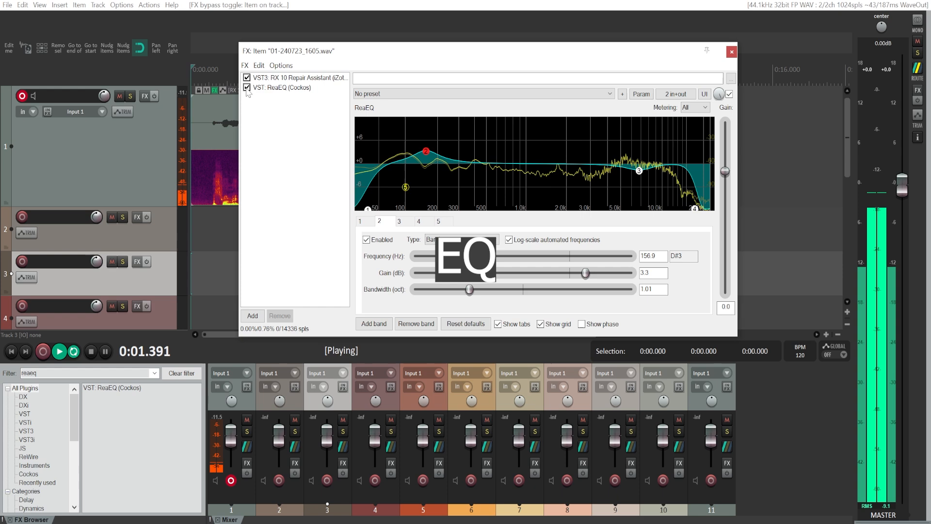
{"action": "left_click", "coordinate": [246, 88]}
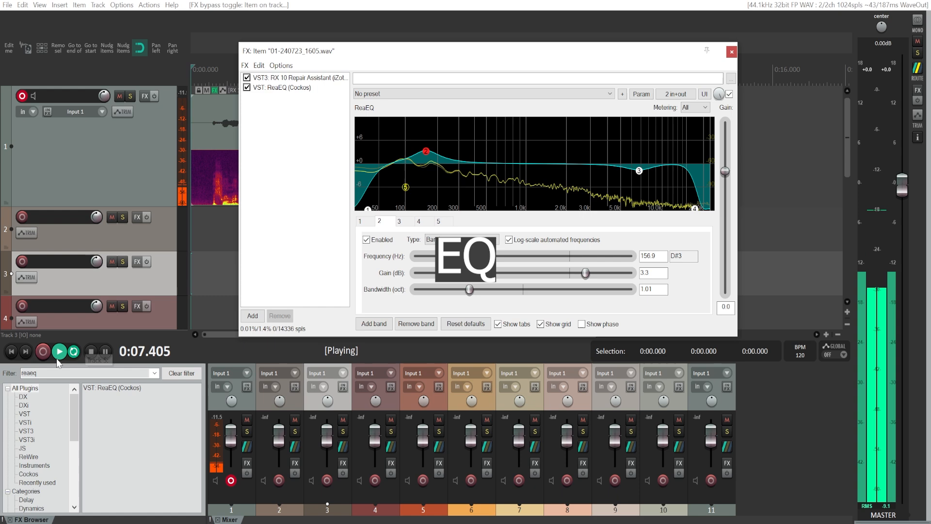
{"action": "left_click", "coordinate": [91, 351]}
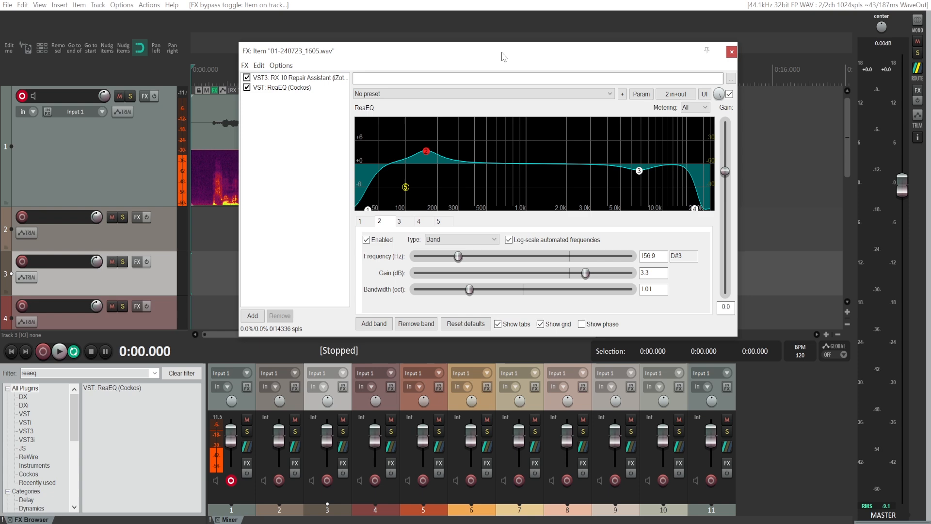
{"action": "left_click_drag", "start_coordinate": [502, 50], "coordinate": [428, 51]}
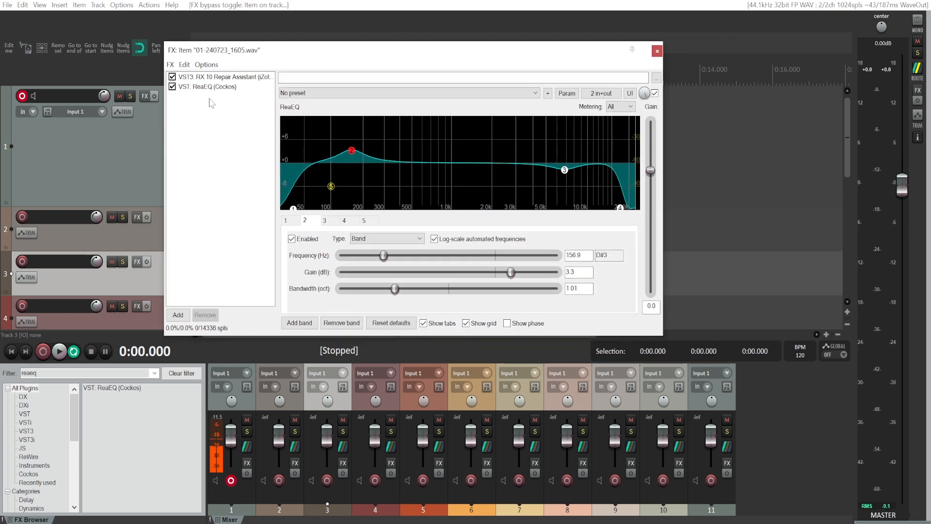